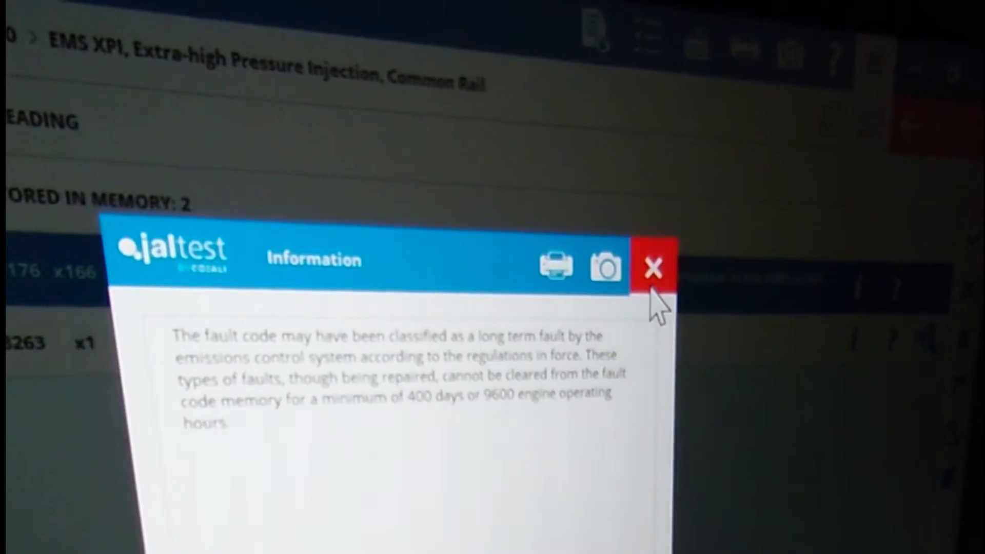
- Close the long-term fault Information notice to show the two stored EMS XPI fault codes
left_click(653, 266)
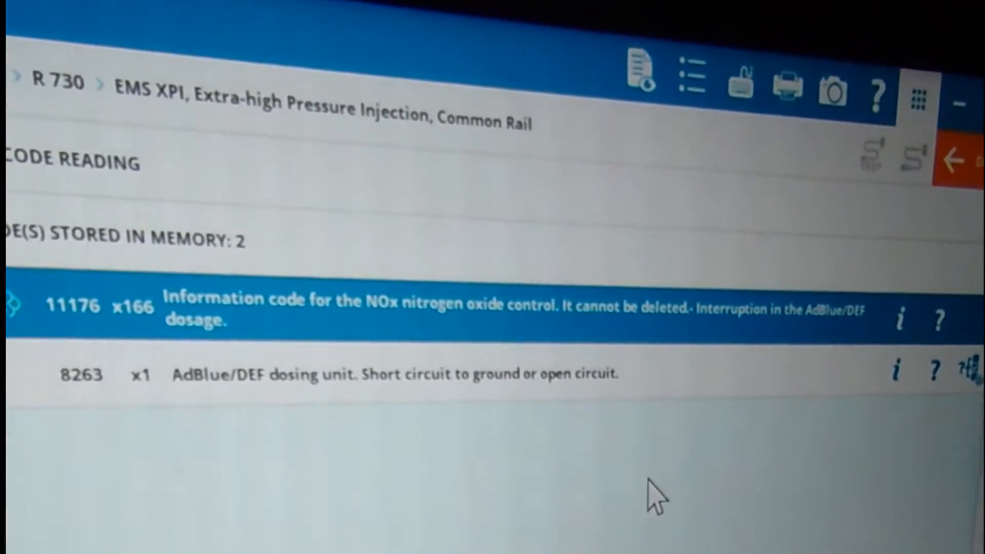